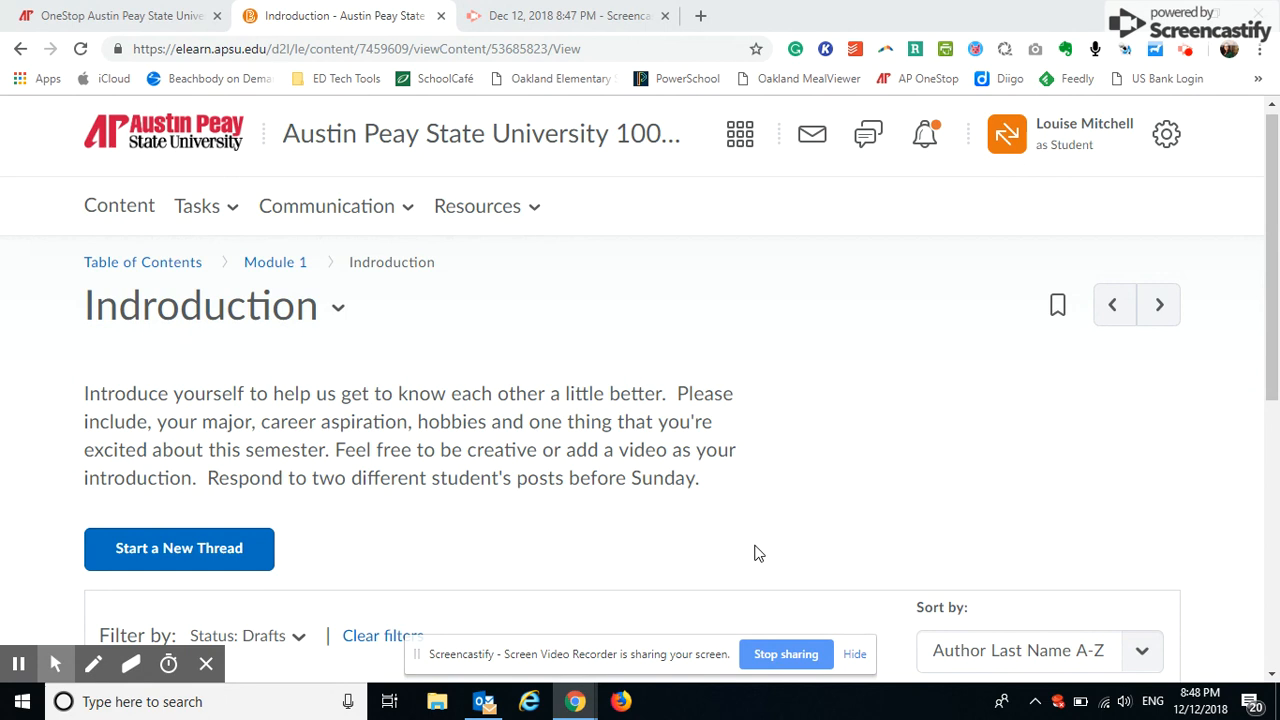
mouse_move(464, 458)
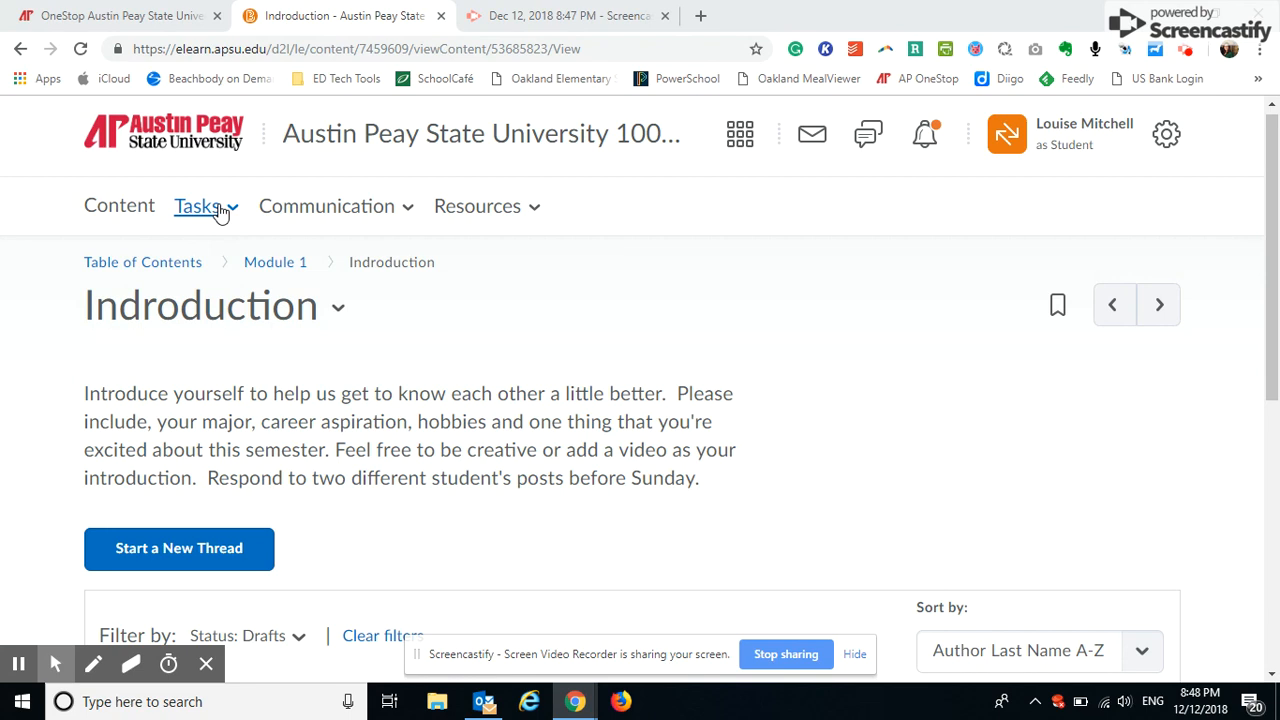
Step: Open the Tasks menu listing Attendance, Dropbox, Quizzes, Rubrics and Surveys
left_click(197, 205)
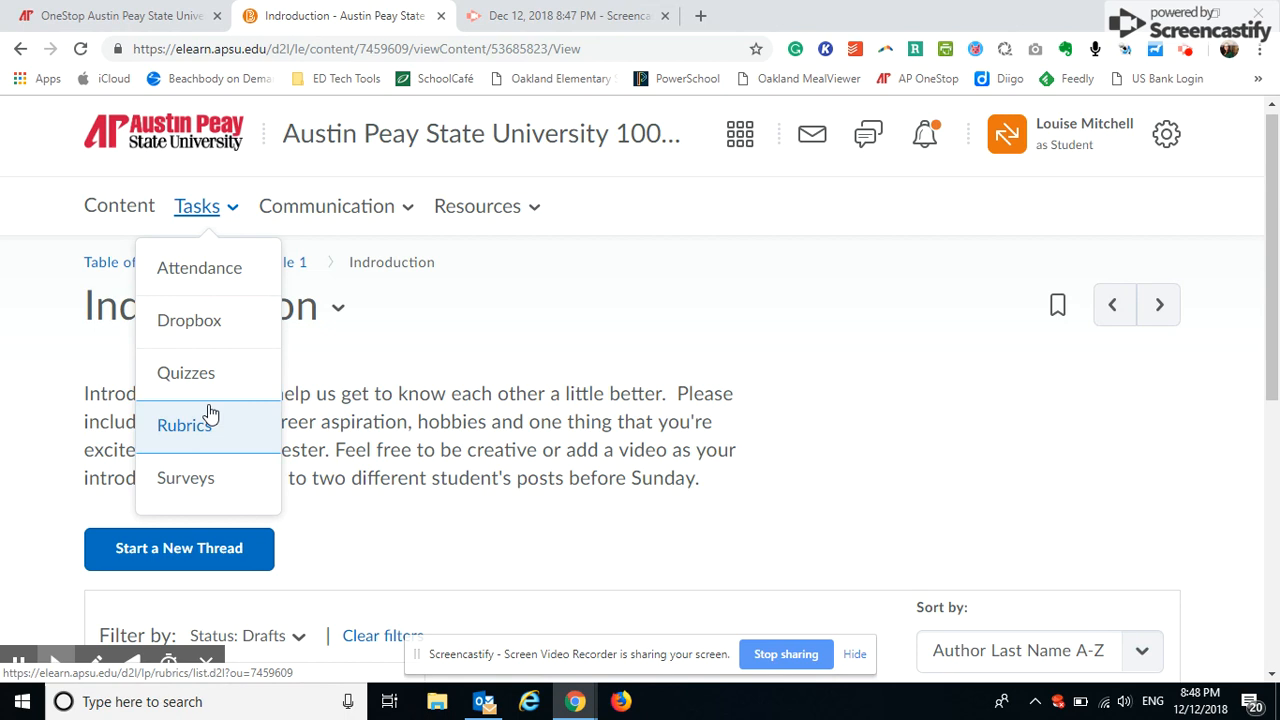
mouse_move(234, 290)
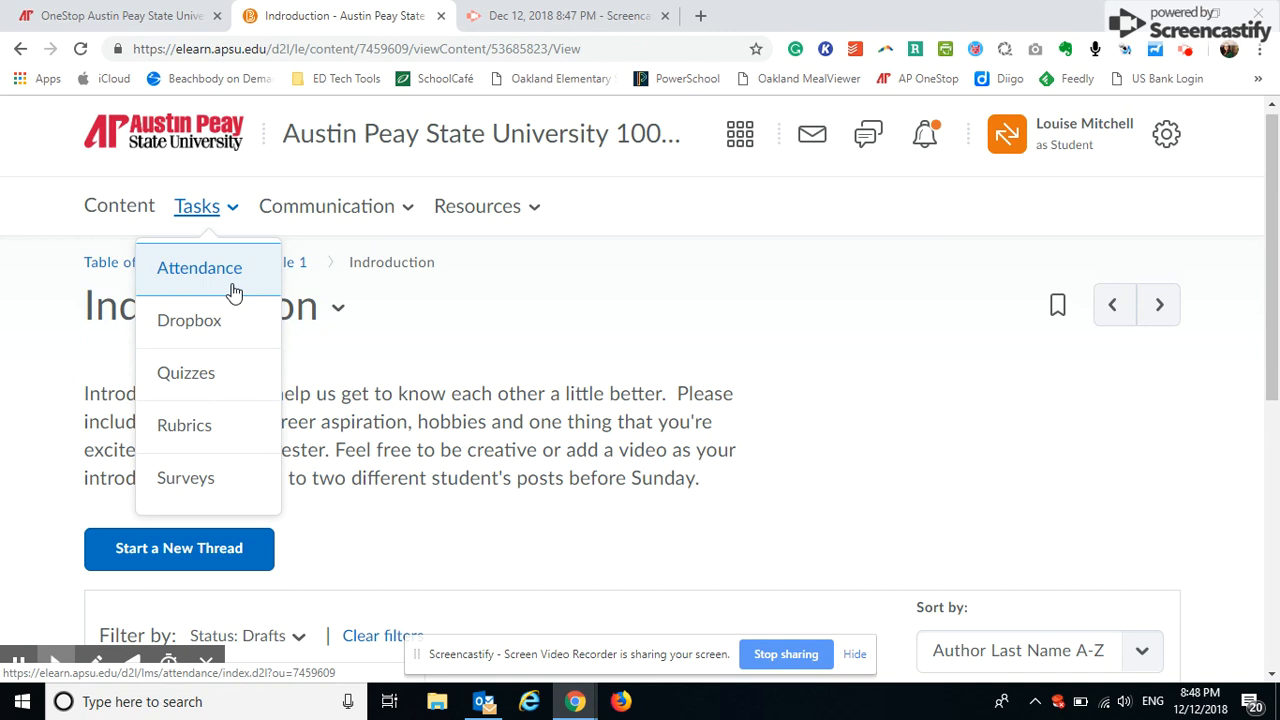
mouse_move(189, 320)
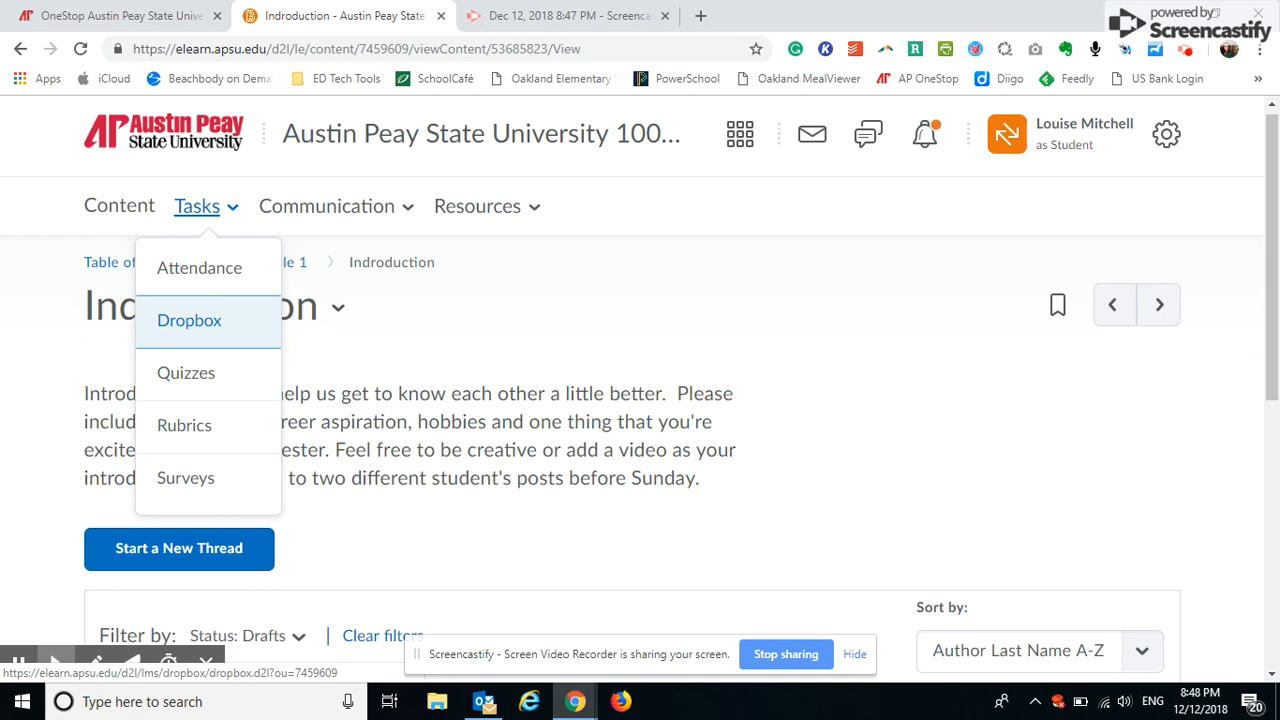
Step: Go to Dropbox Folders and scroll down to the APSU Seek & Find Activity folder
left_click(189, 320)
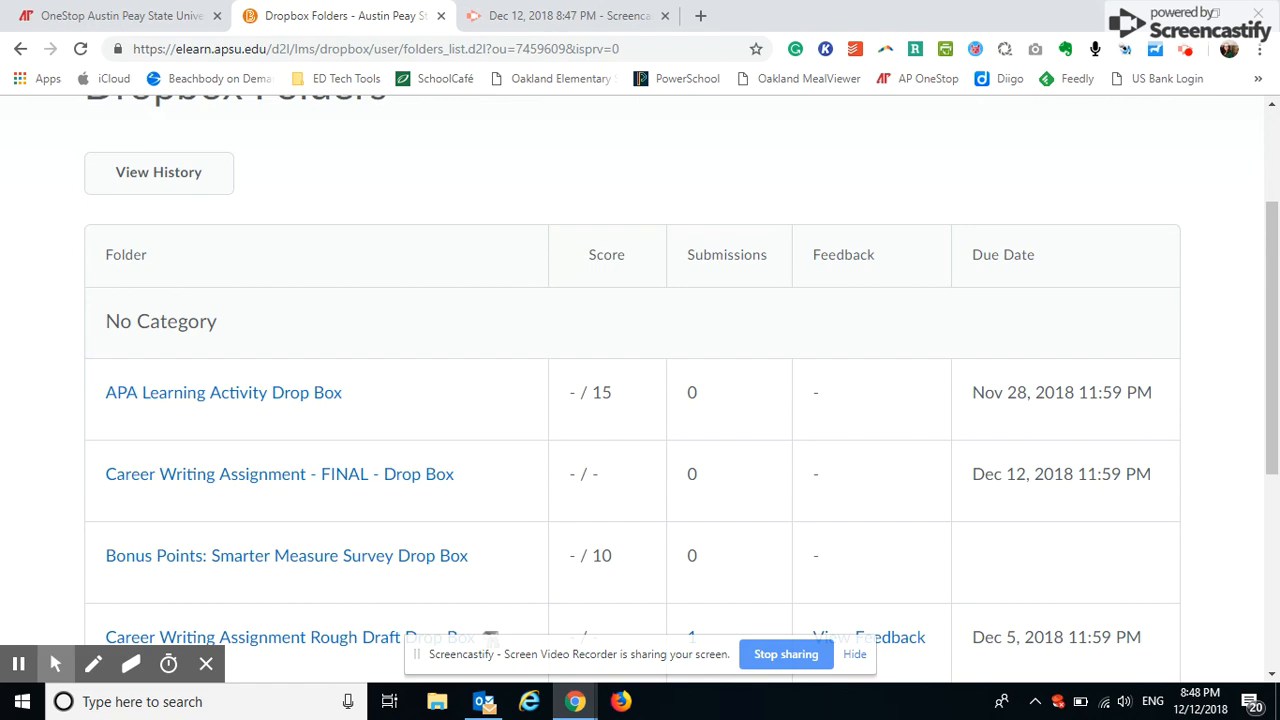
scroll("down", 3)
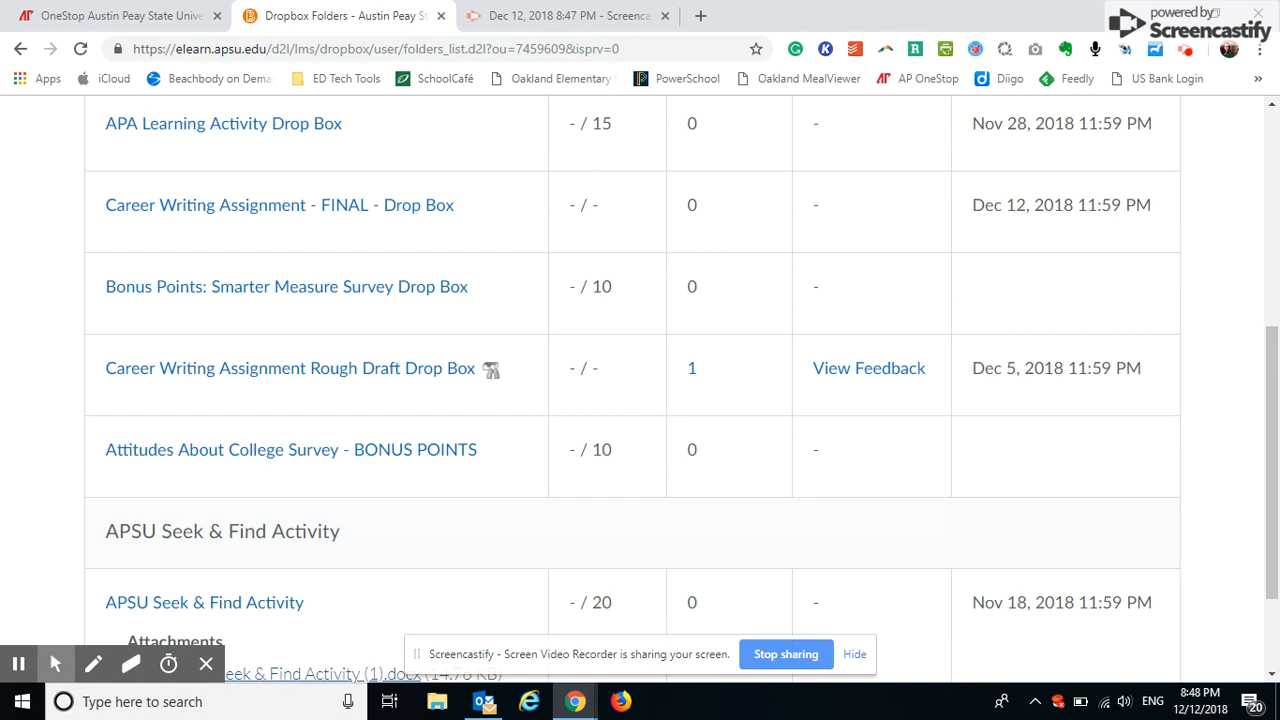
scroll("down", 3)
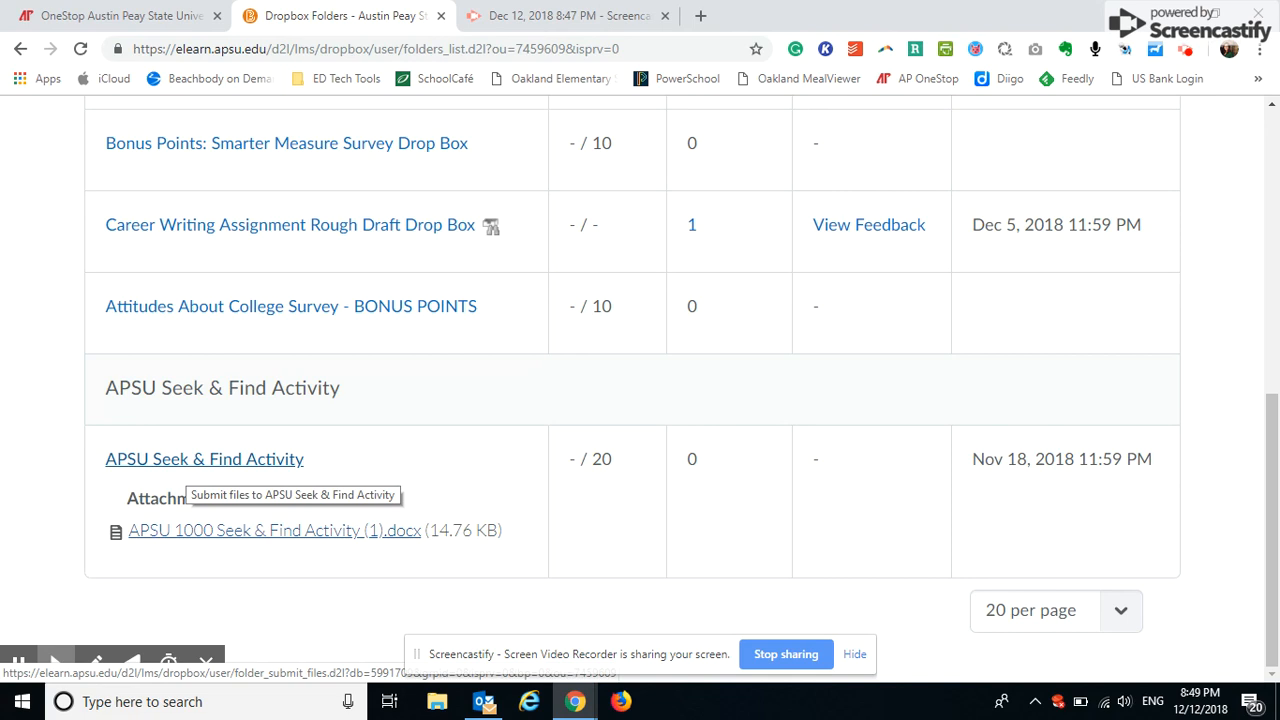
mouse_move(210, 467)
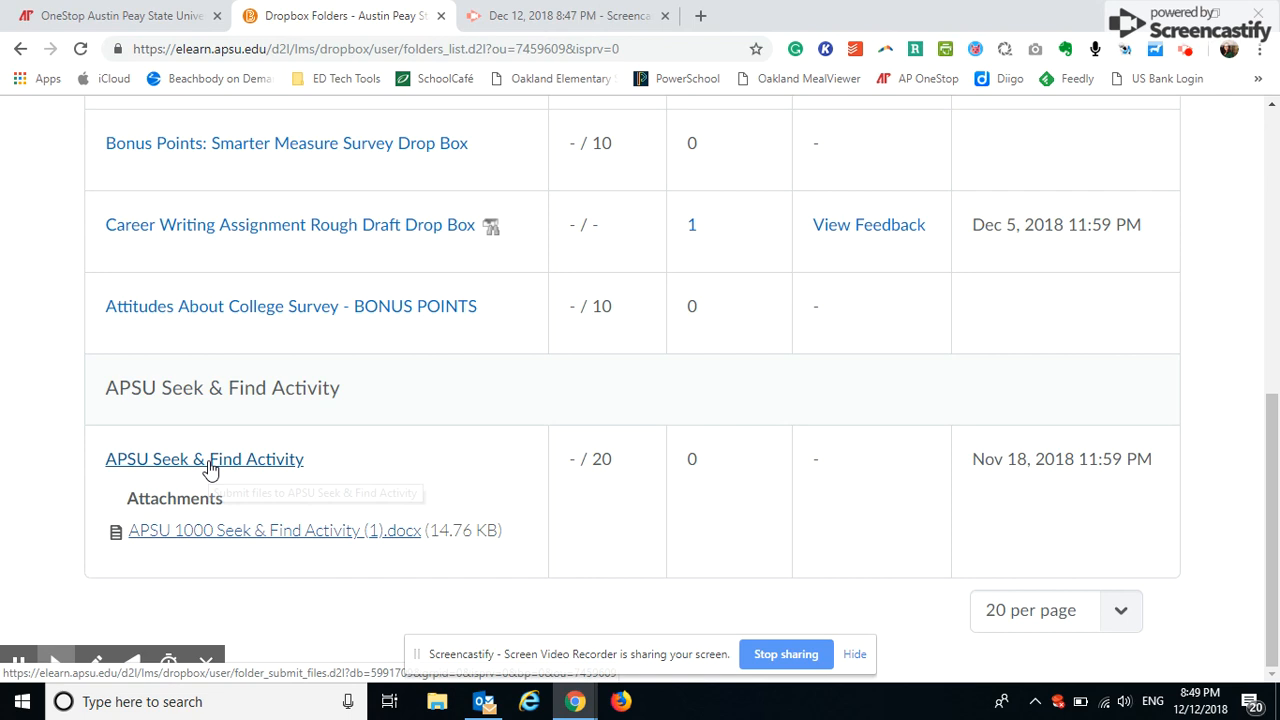
mouse_move(204, 459)
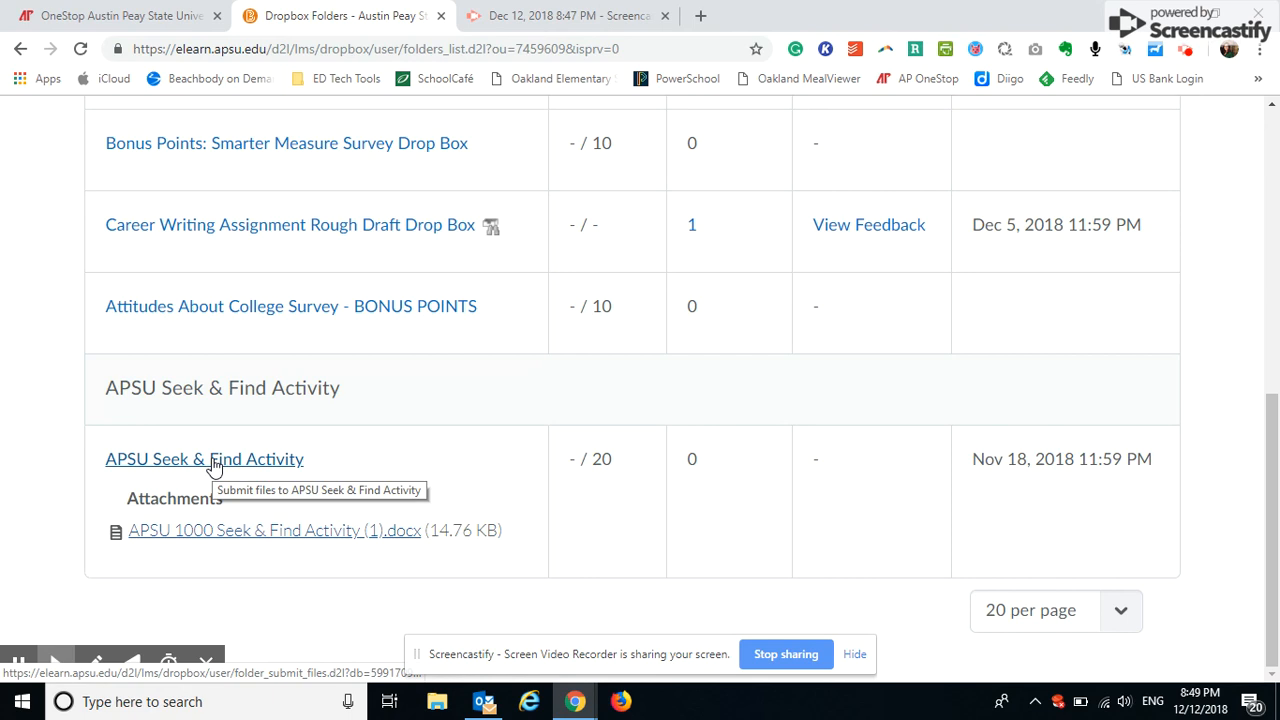
Step: Open the APSU Seek & Find Activity folder and scroll to its Submit Assignment section
left_click(204, 458)
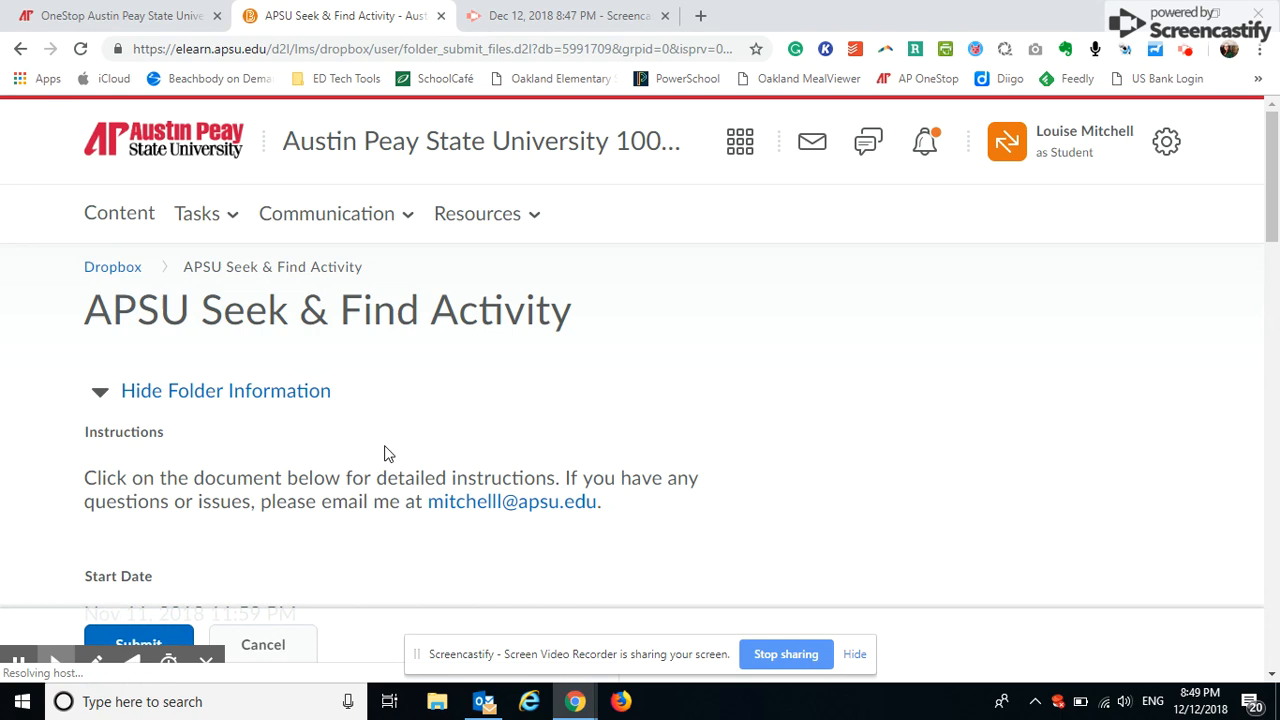
scroll("down", 3)
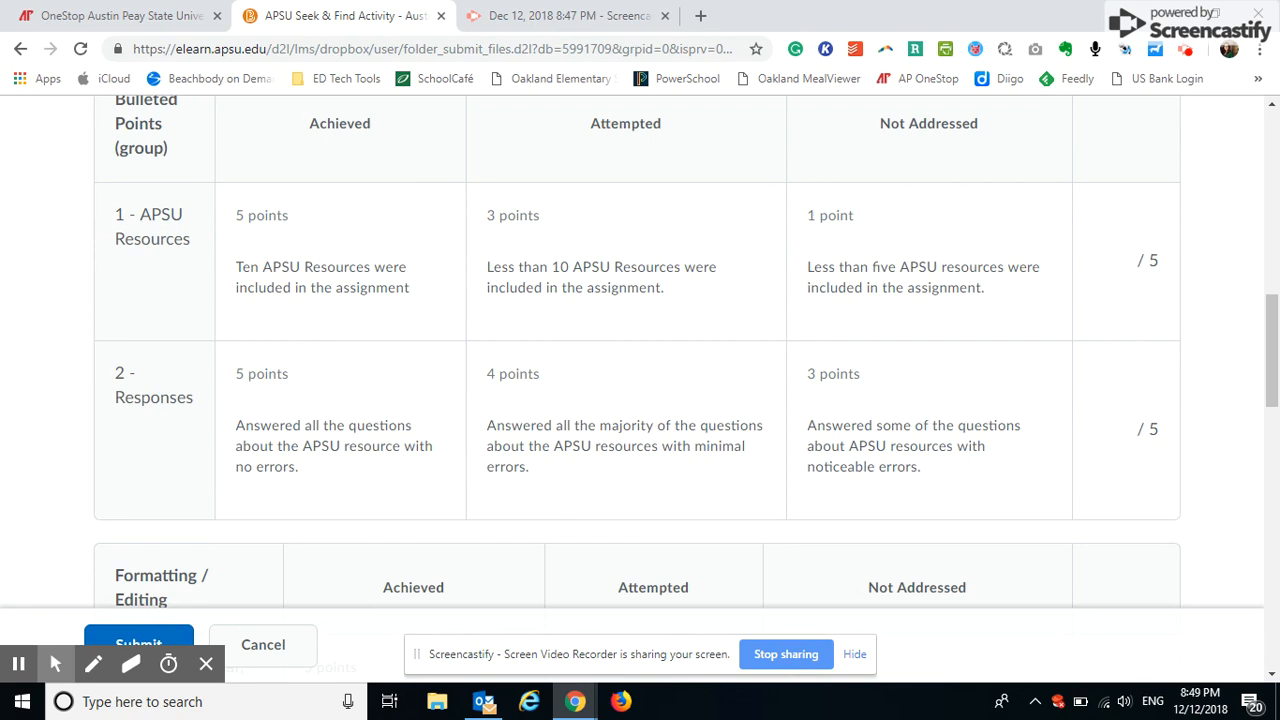
scroll("up", 3)
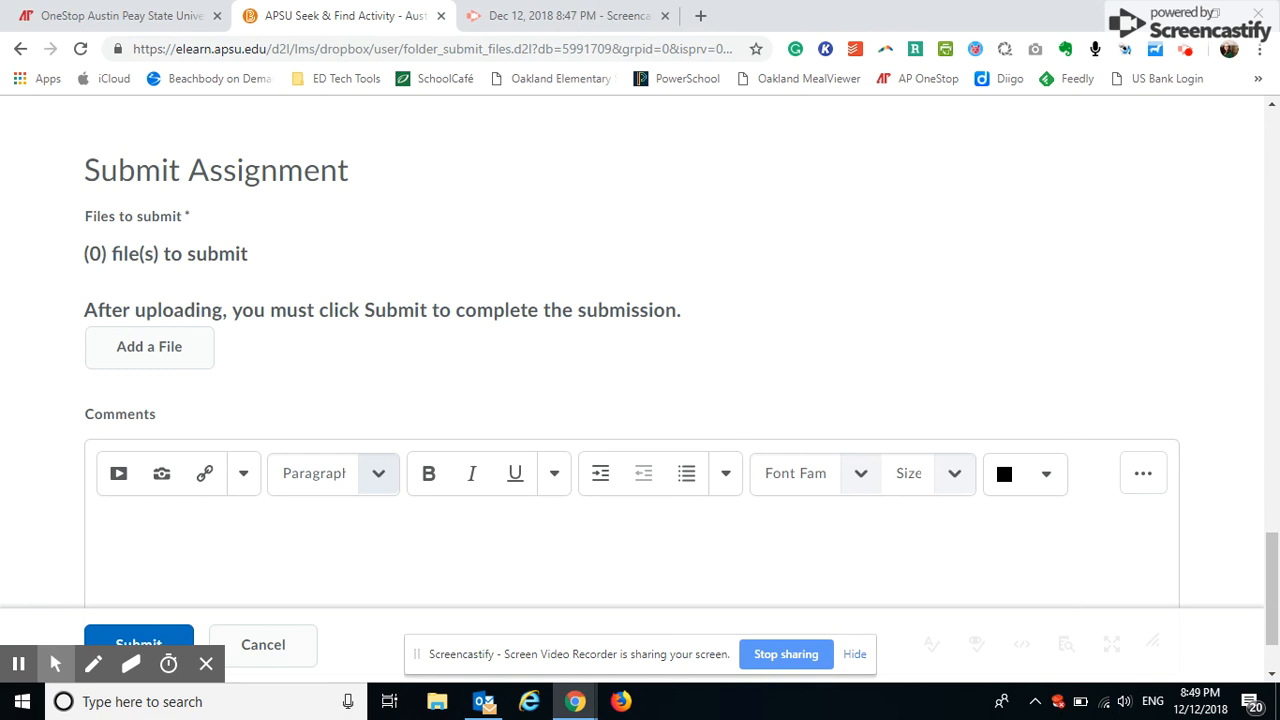
Step: Upload 1.Originaldrawings.pdf (28.38 MB) from Downloads through the Add a File dialog
left_click(149, 346)
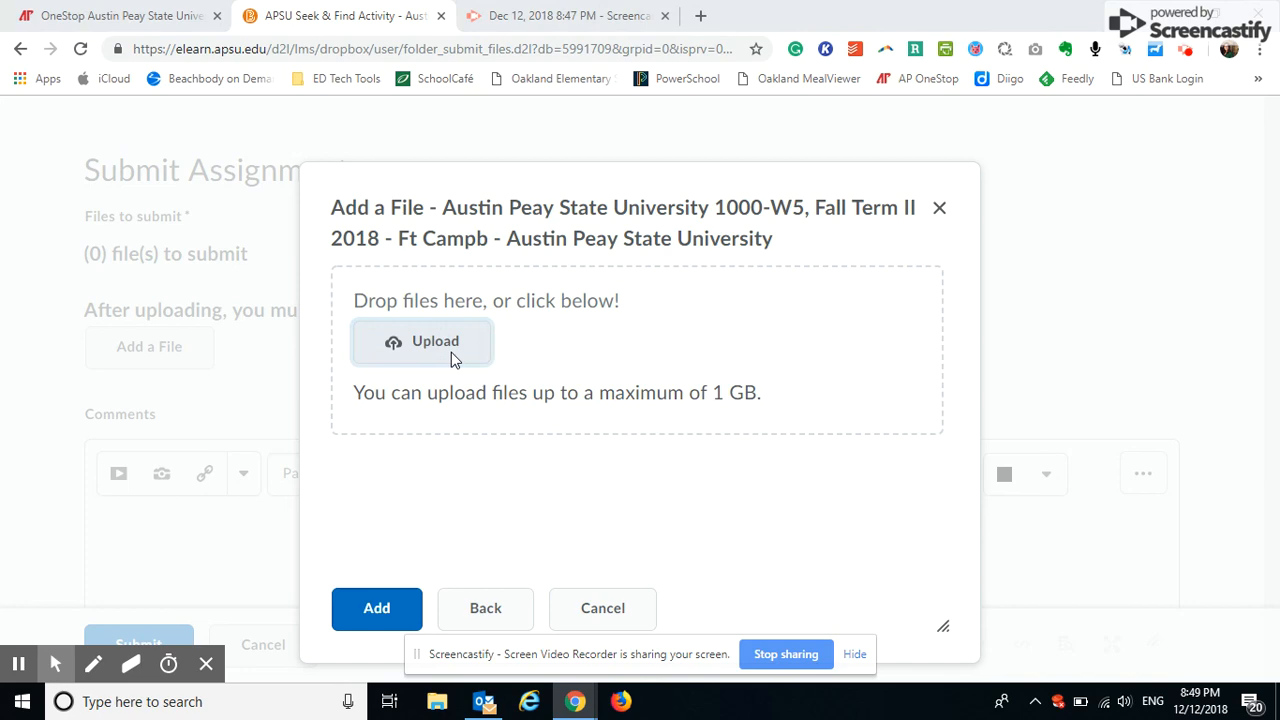
left_click(422, 341)
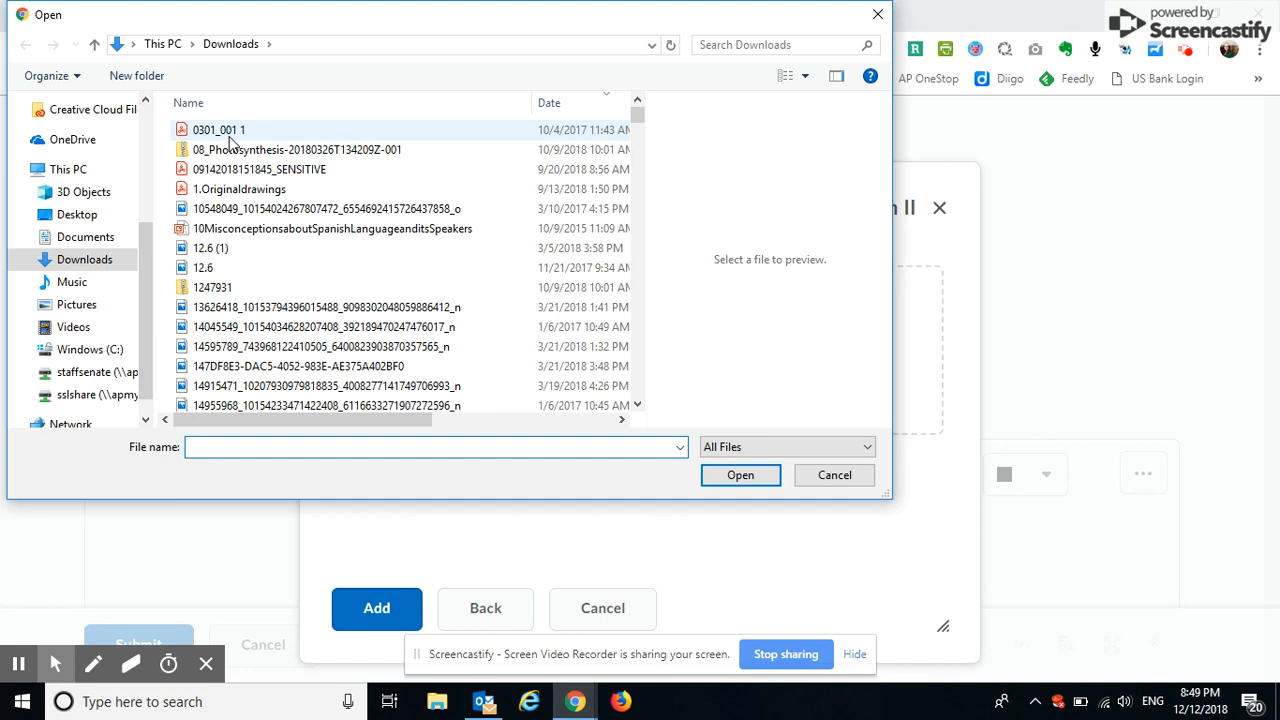
left_click(834, 475)
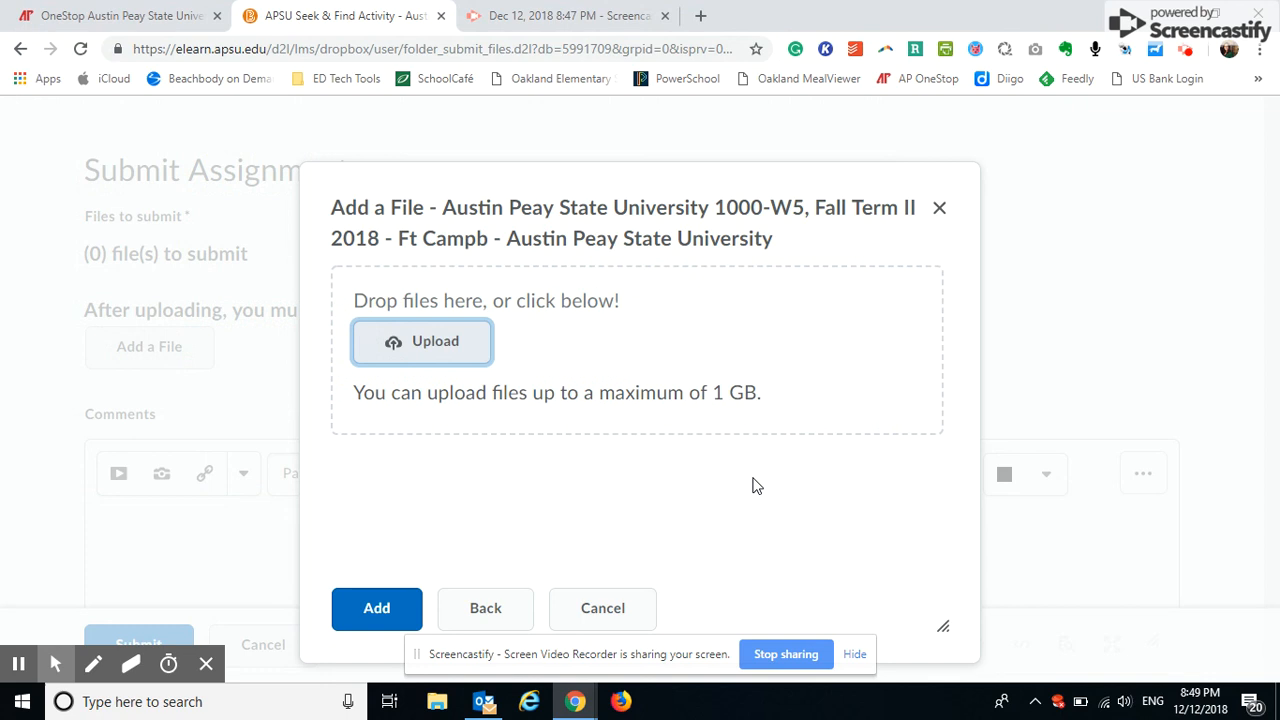
left_click(421, 341)
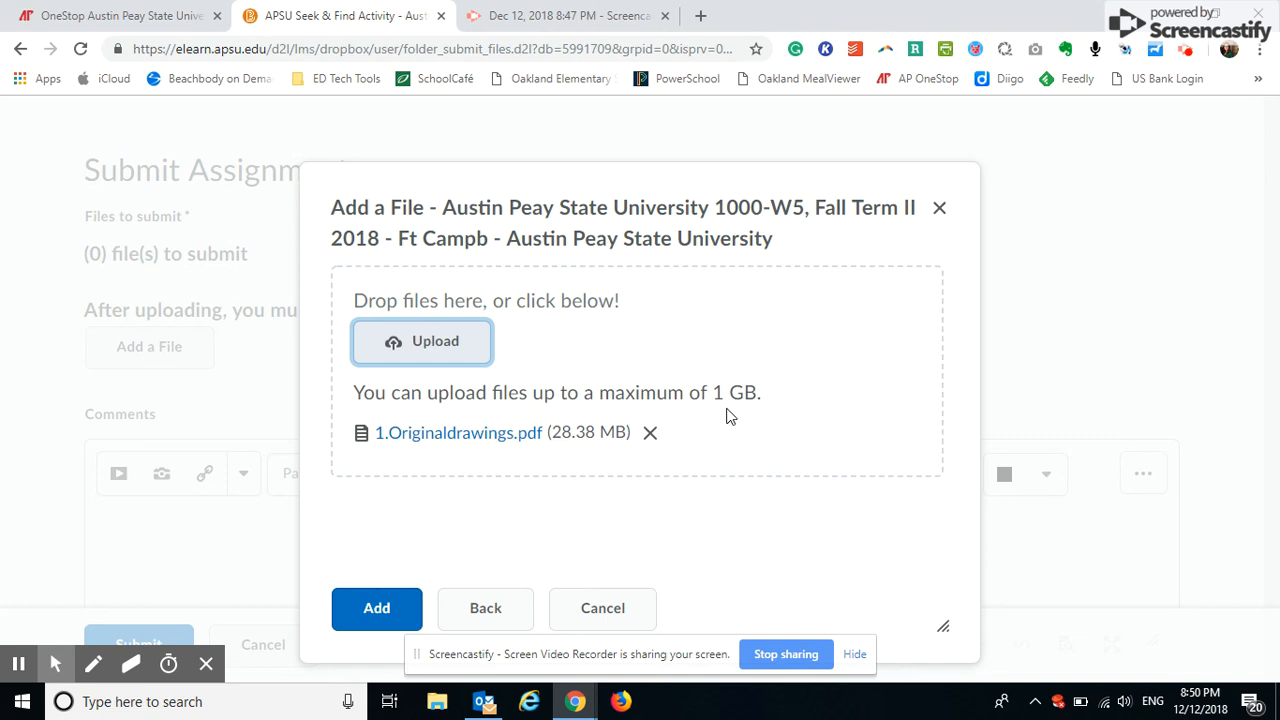
mouse_move(377, 608)
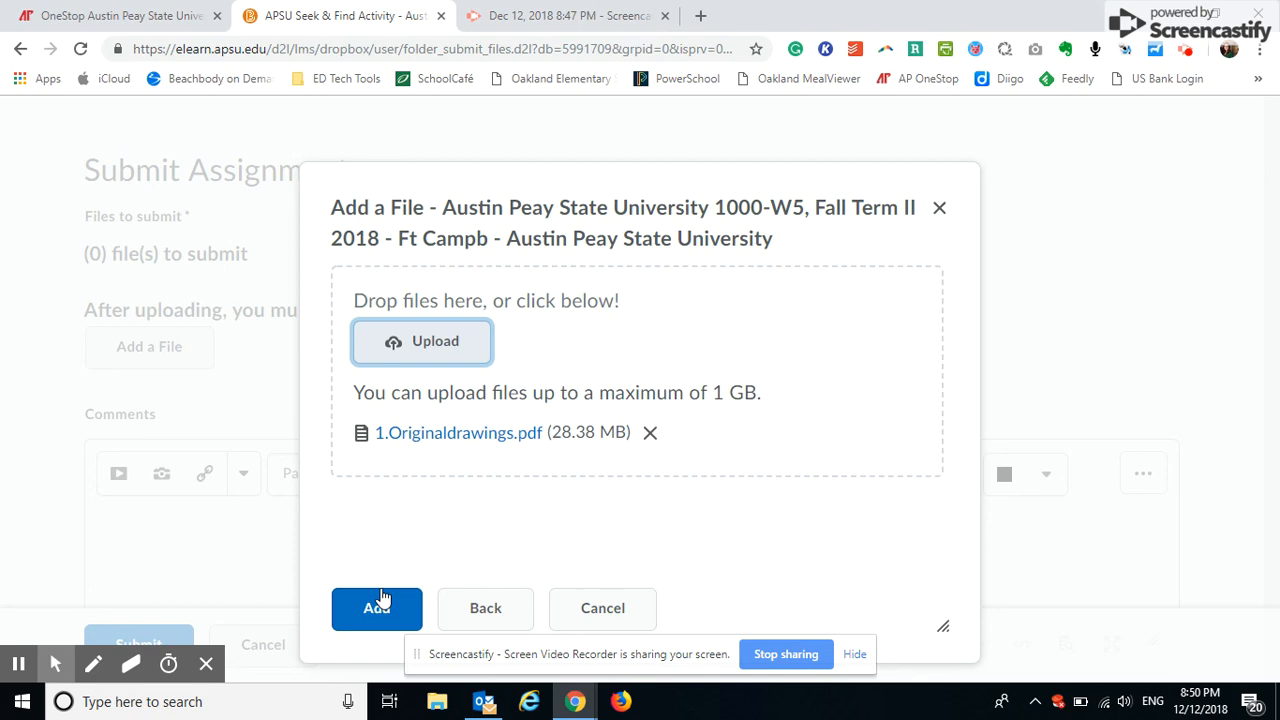
Step: Attach the uploaded drawings PDF to the submission and write a comment
left_click(377, 608)
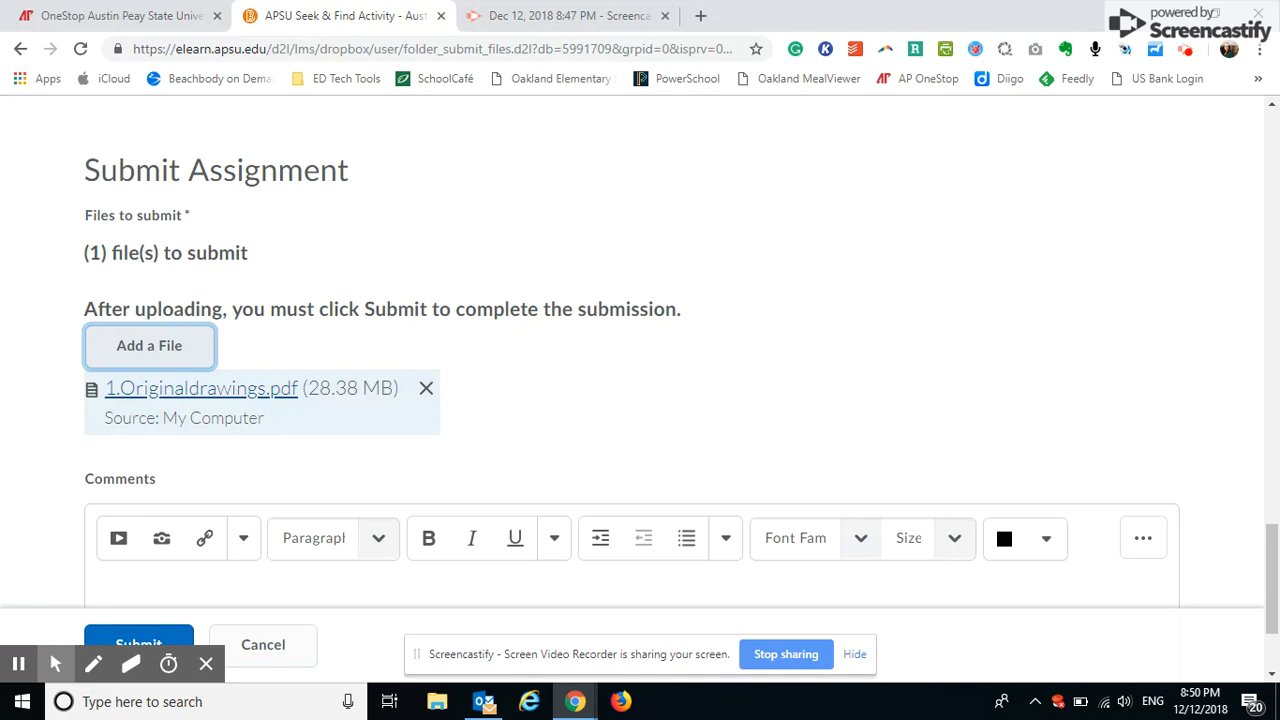
scroll("down", 3)
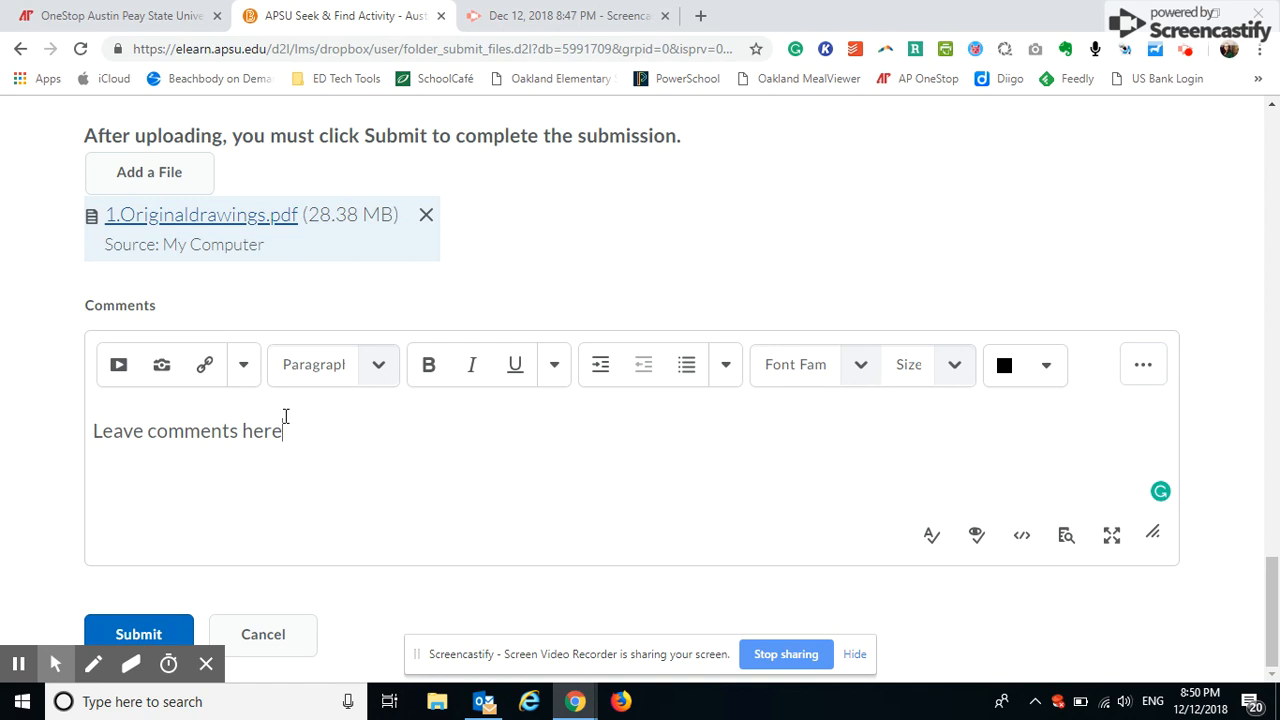
left_click(138, 634)
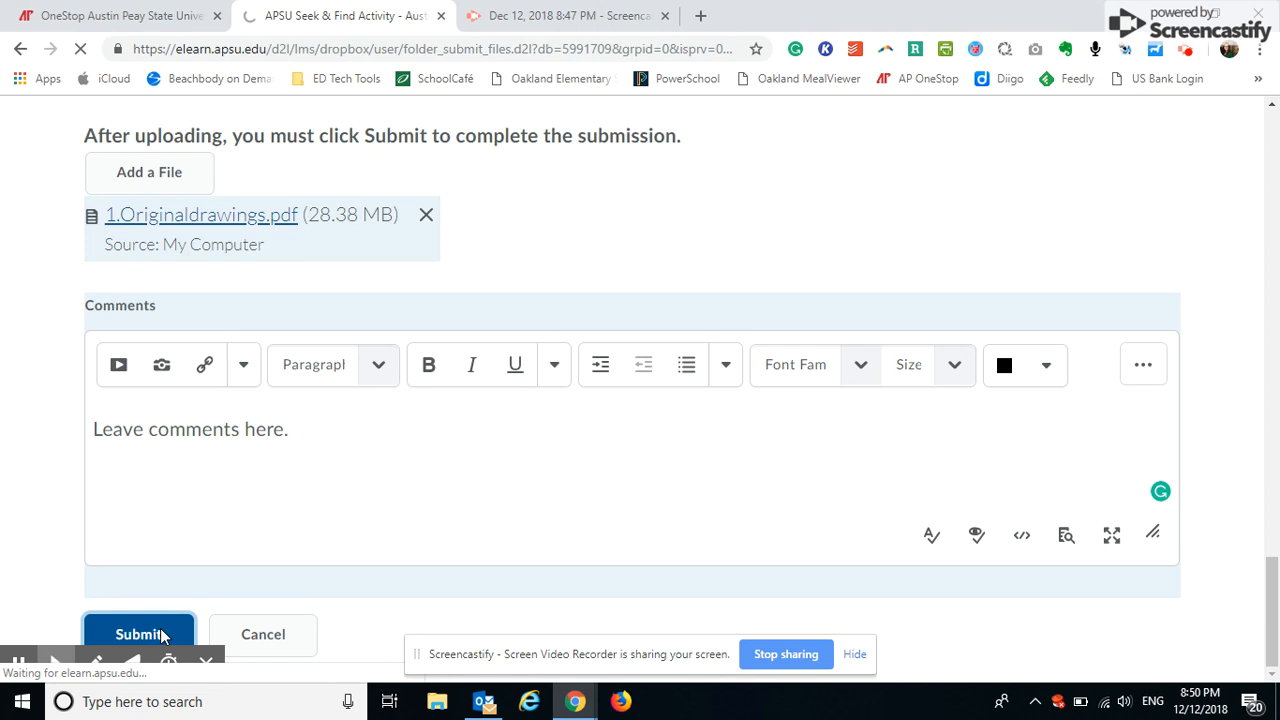
Step: Submit the PDF, review the File submission successful page, and choose Done
left_click(139, 634)
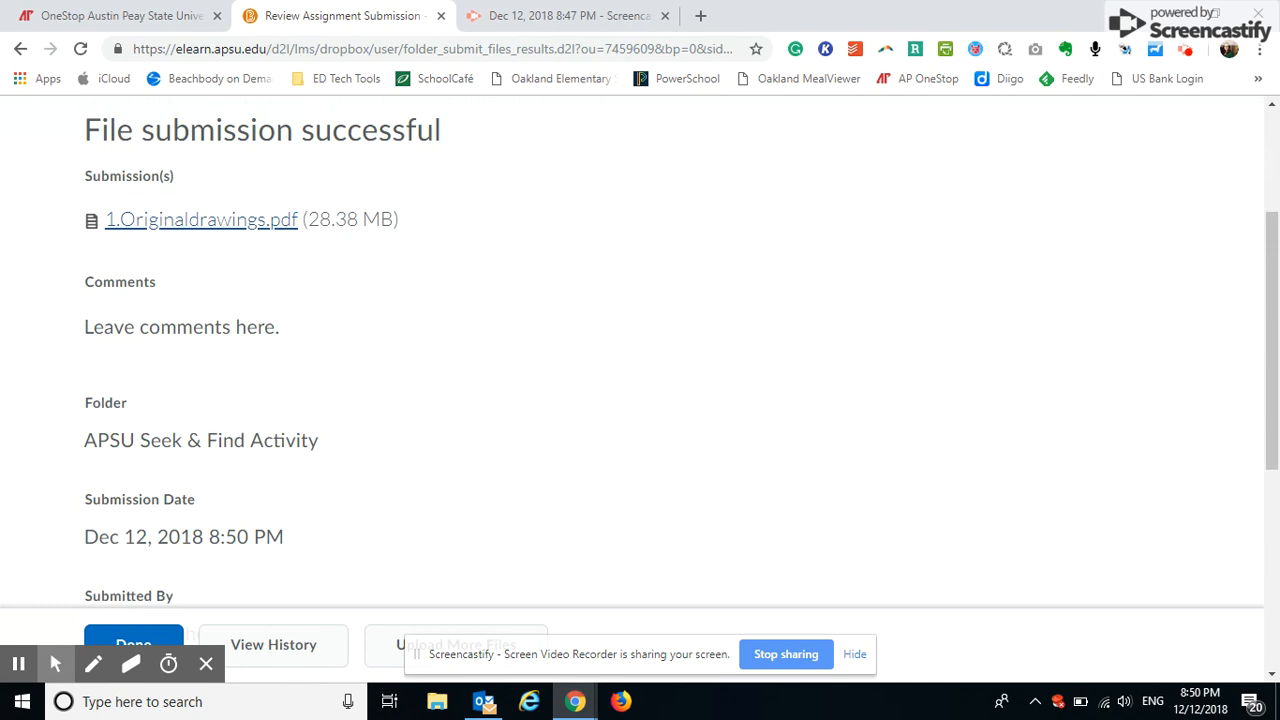
scroll("down", 3)
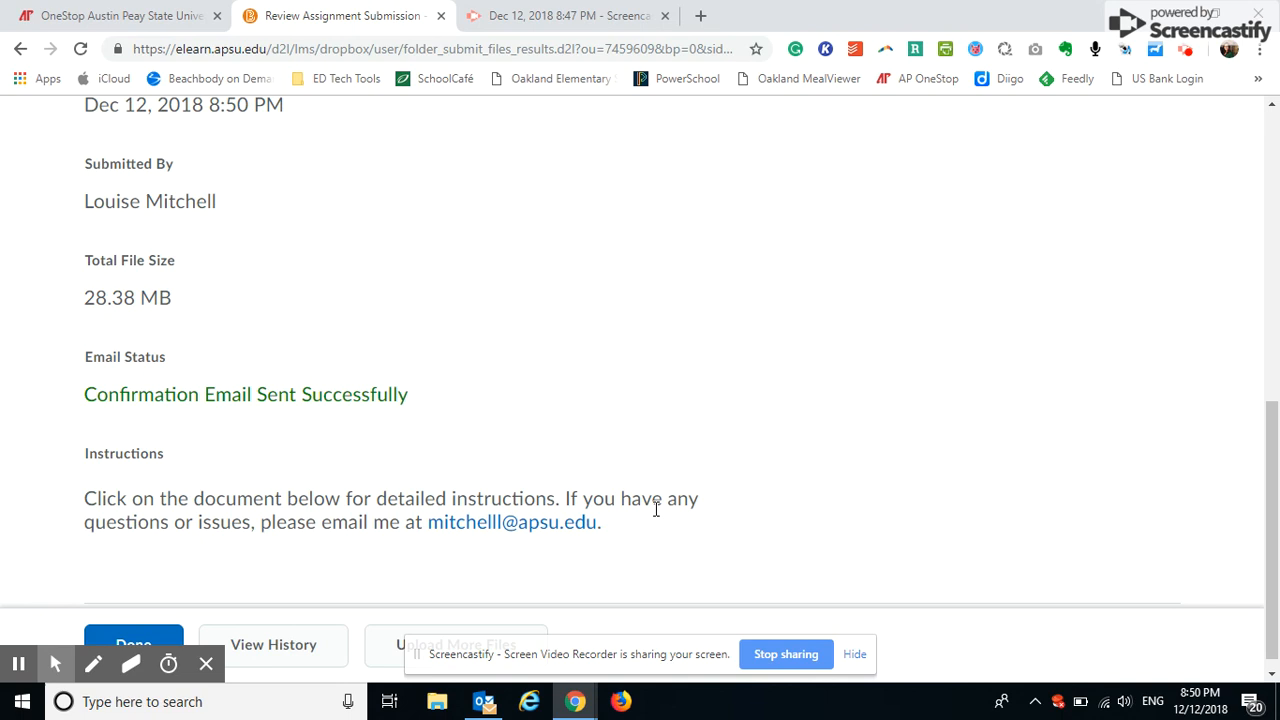
left_click(133, 644)
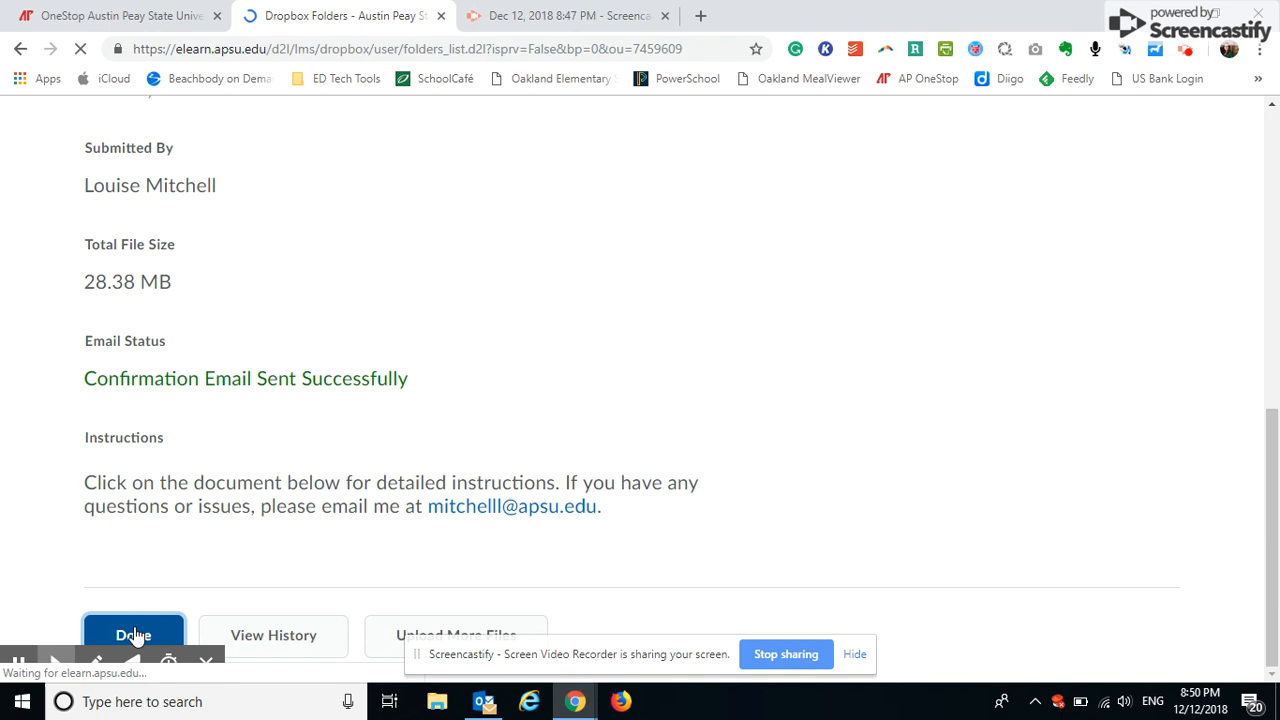
Step: View the Career Writing Assignment Rough Draft feedback, then return to Dropbox Folders
left_click(133, 635)
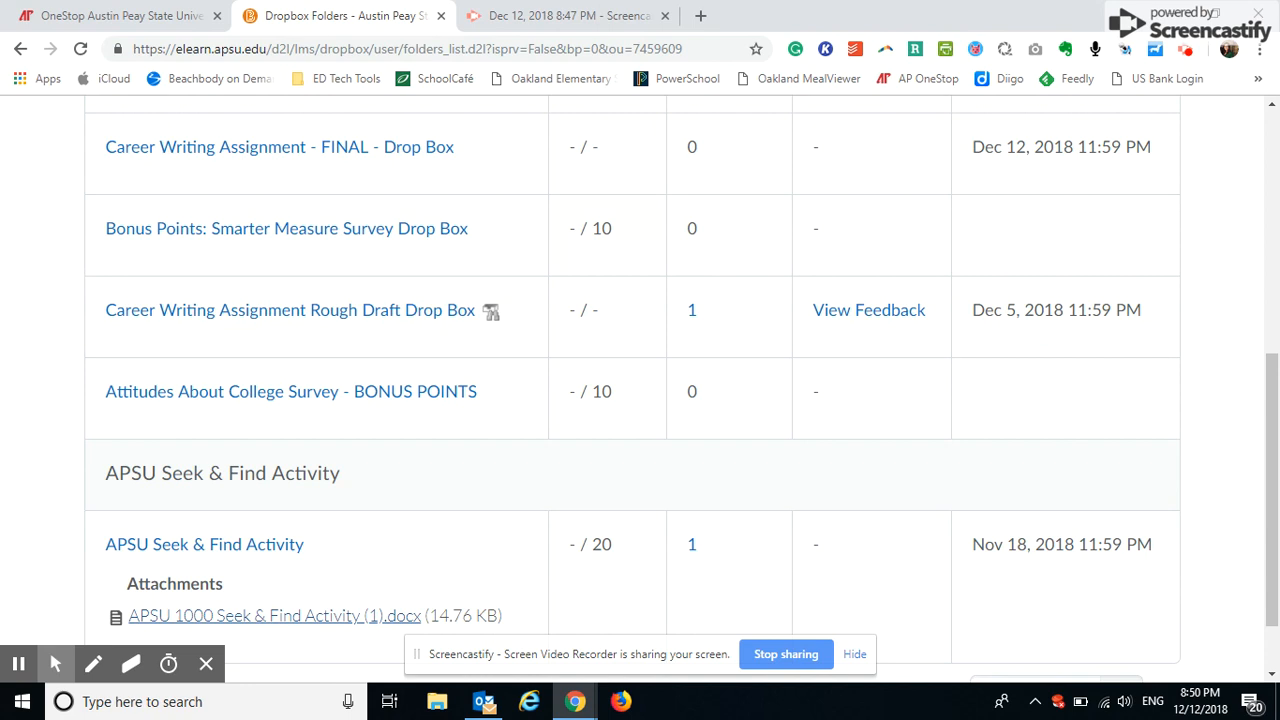
left_click(868, 310)
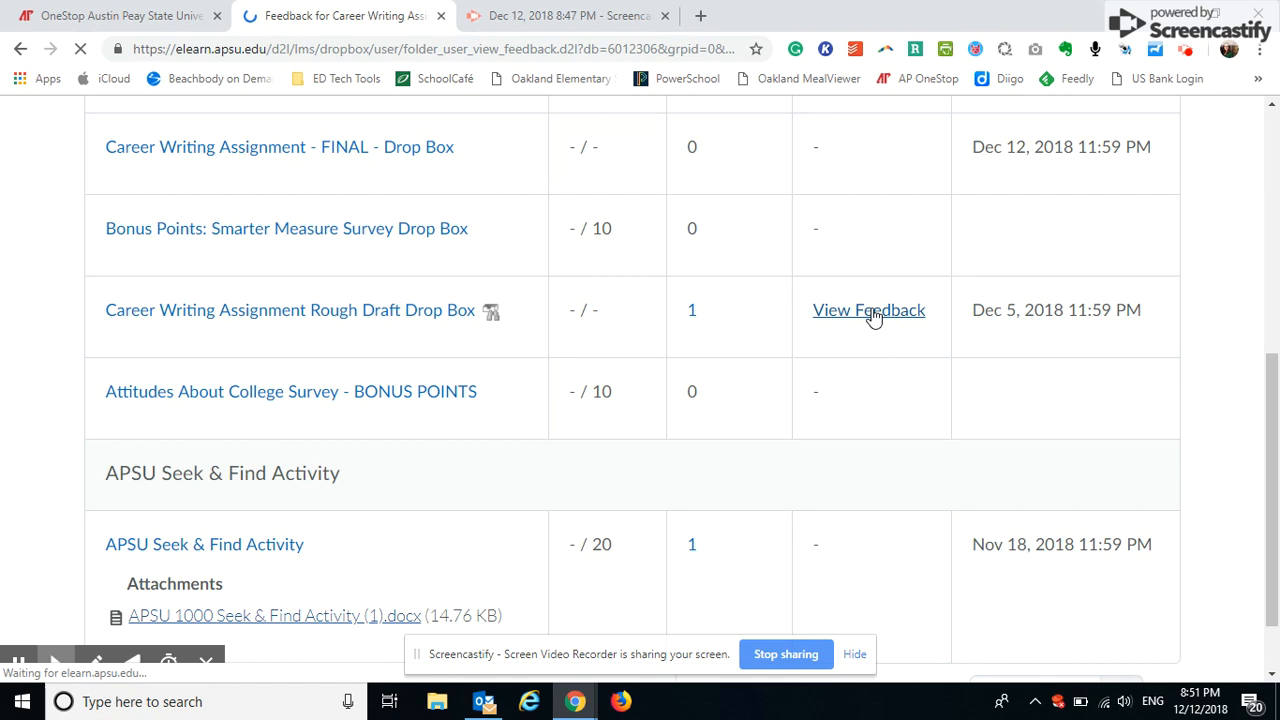
left_click(868, 309)
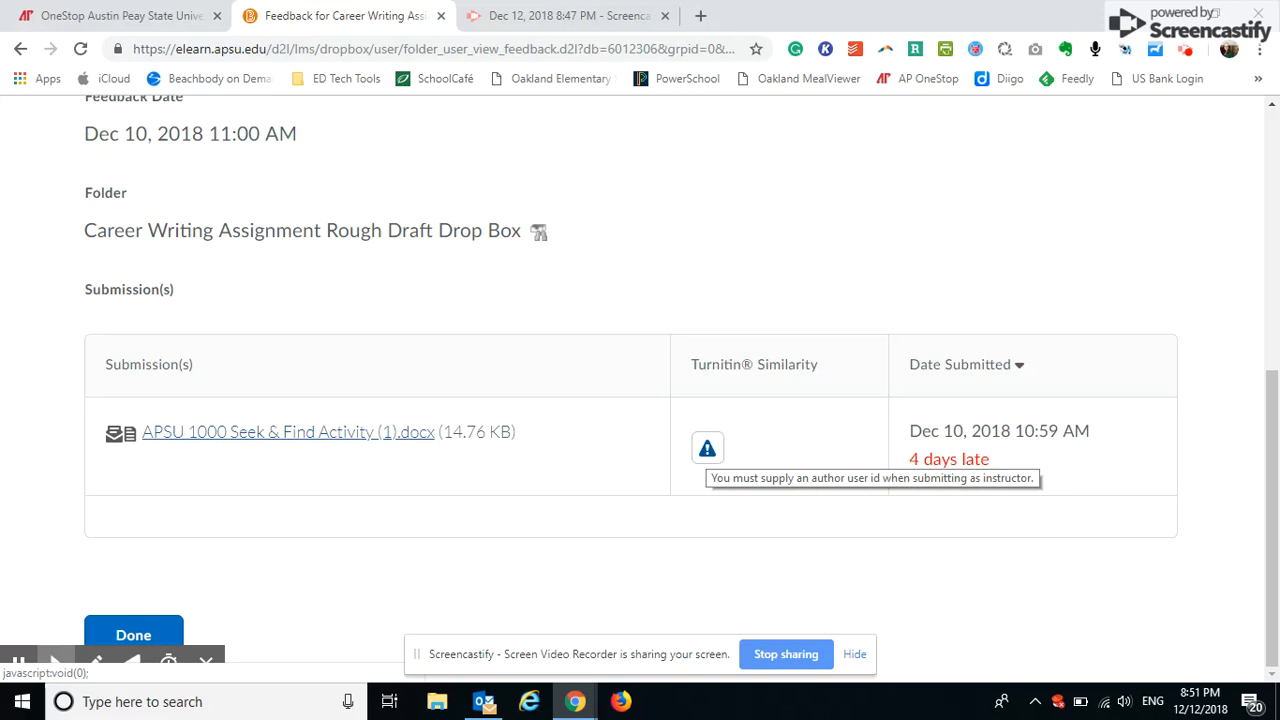
left_click(133, 635)
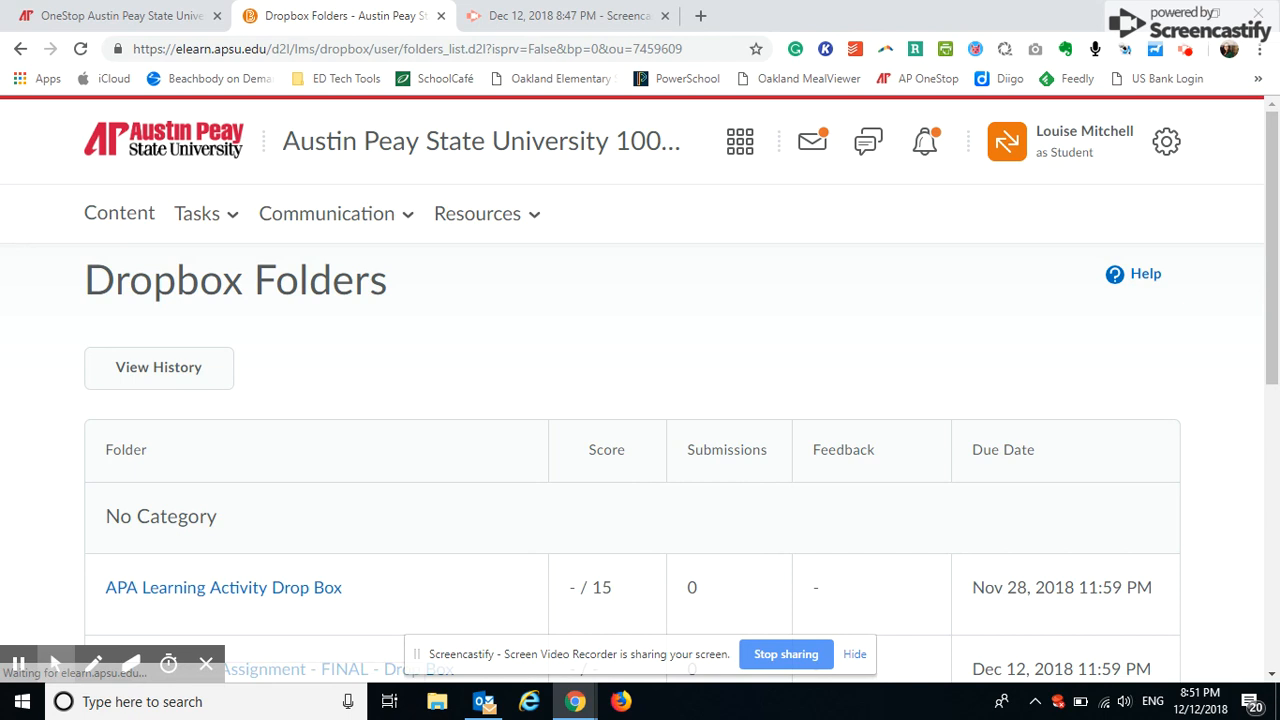